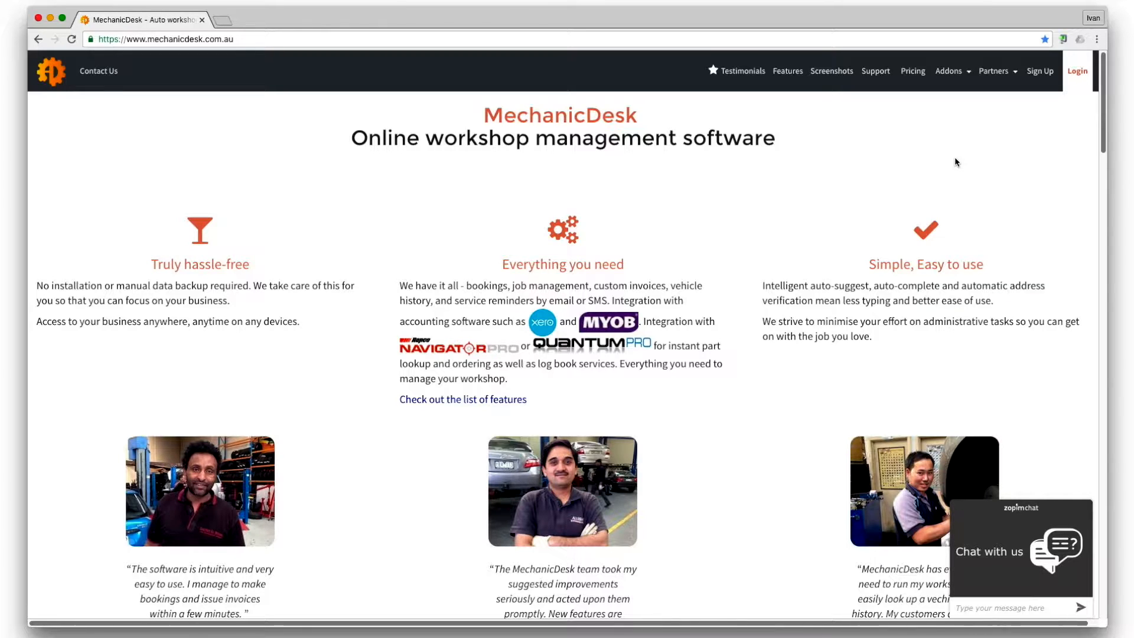
Sign in to the workshop and reach the EFTPOS integration options under Settings > Integrations.
{"action": "left_click", "coordinate": [1077, 71]}
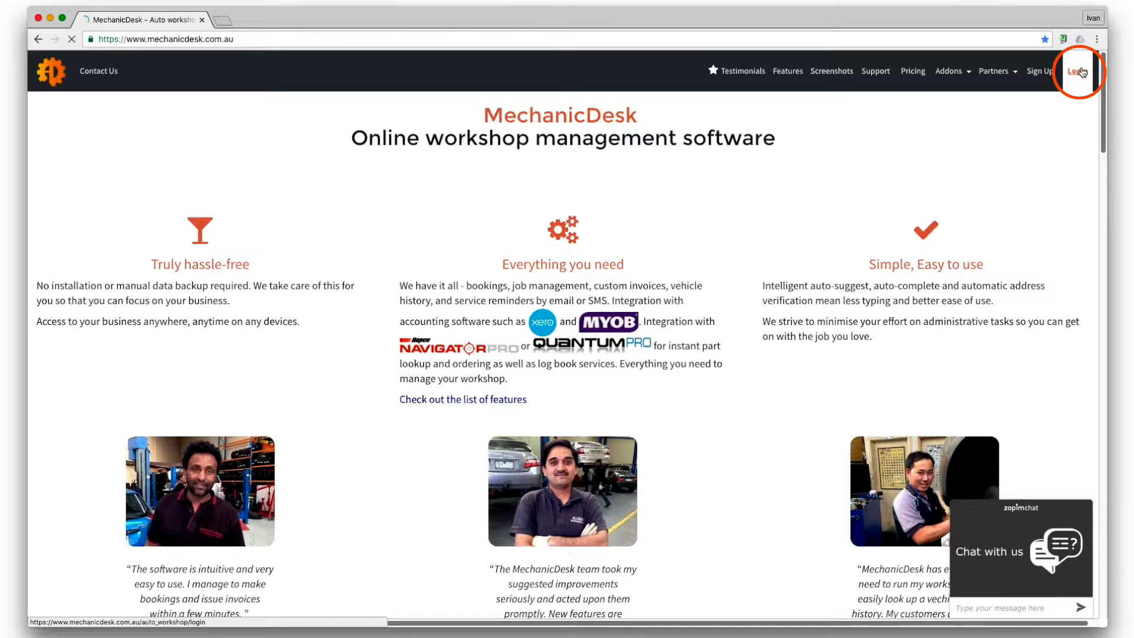
{"action": "left_click", "coordinate": [1077, 71]}
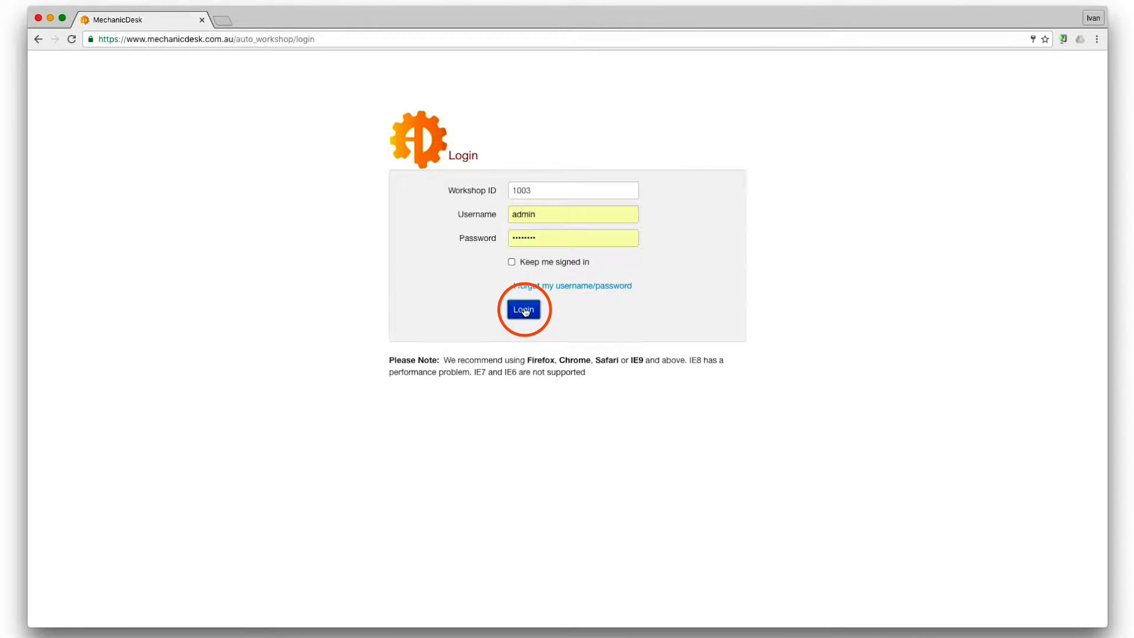
{"action": "left_click", "coordinate": [523, 310]}
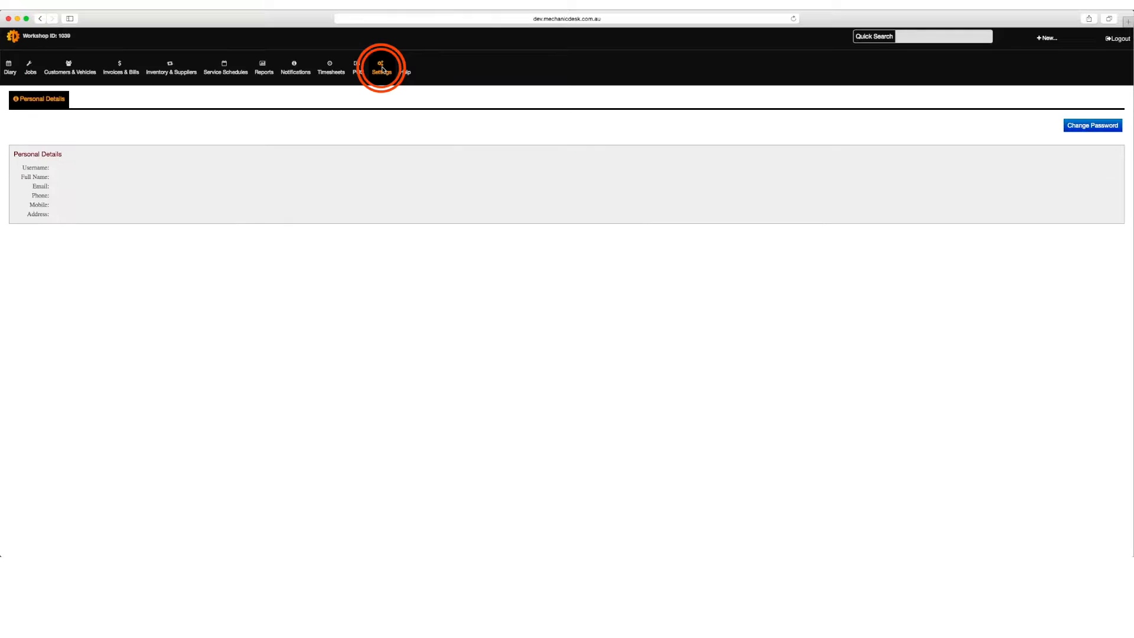
{"action": "left_click", "coordinate": [381, 65]}
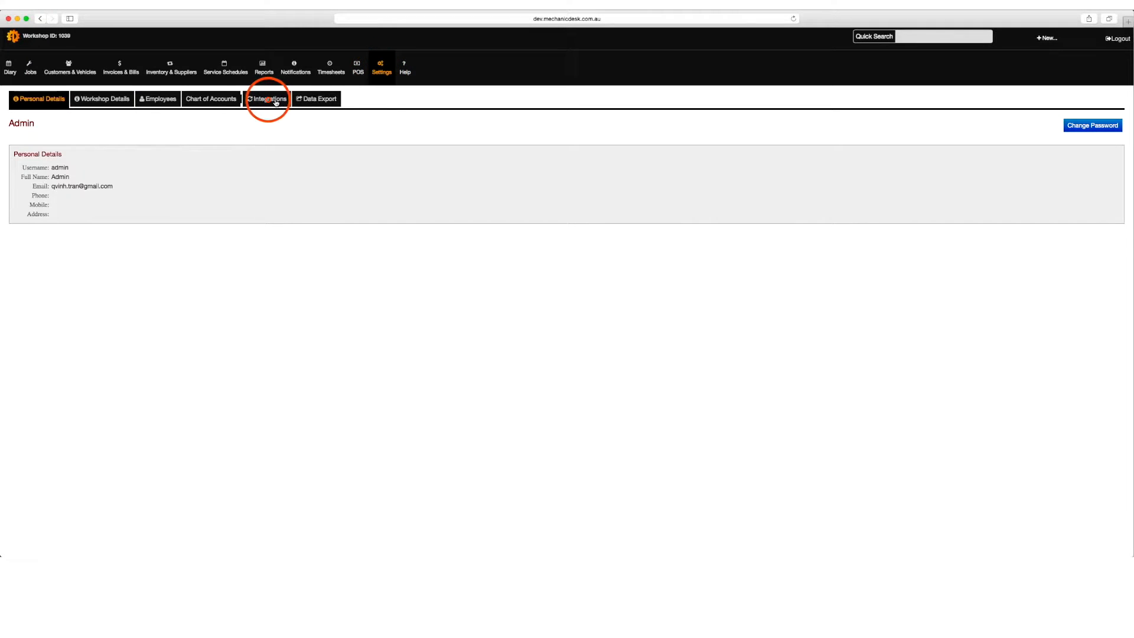
{"action": "left_click", "coordinate": [267, 99]}
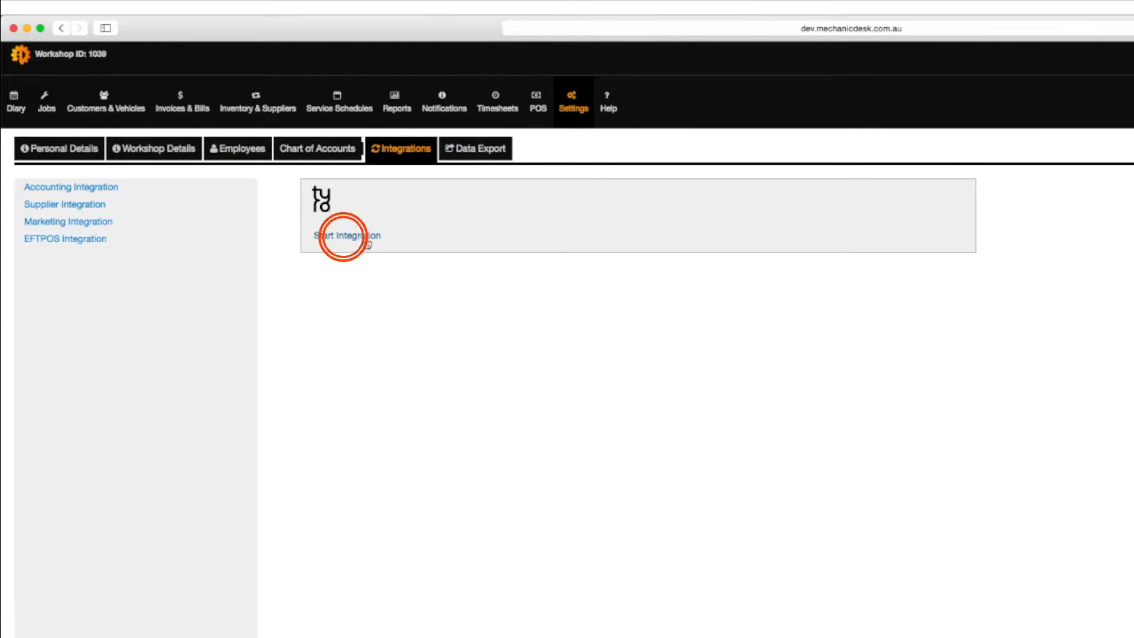
Start the Tyro integration, enter merchant ID 25 and terminal ID 506, and save it.
{"action": "left_click", "coordinate": [346, 235]}
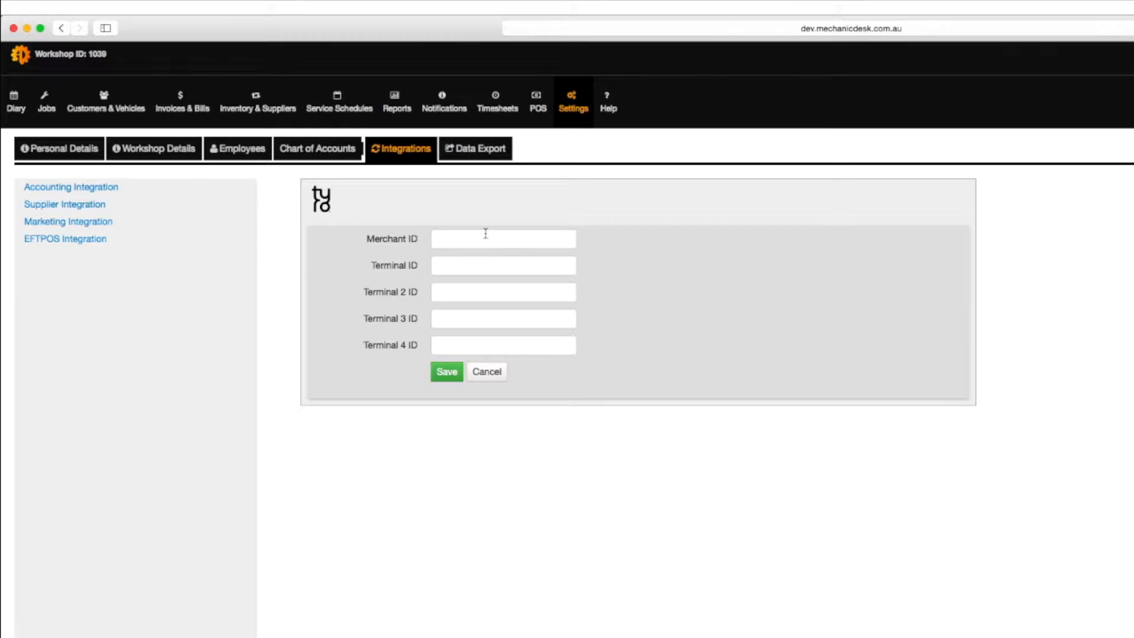
{"action": "type", "text": "25"}
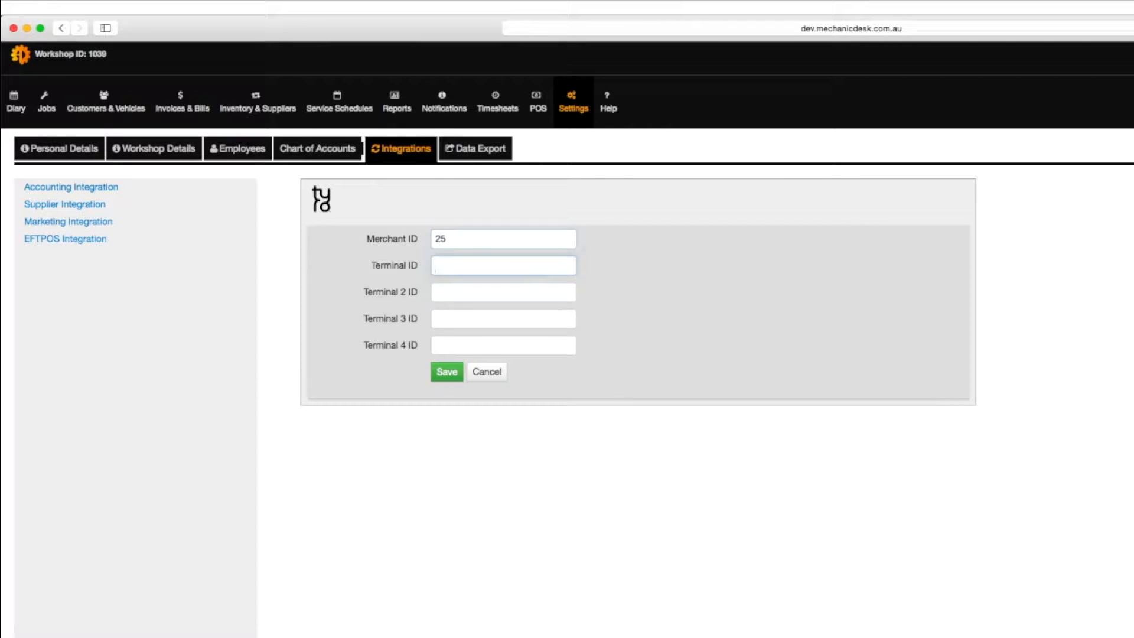
{"action": "type", "text": "5"}
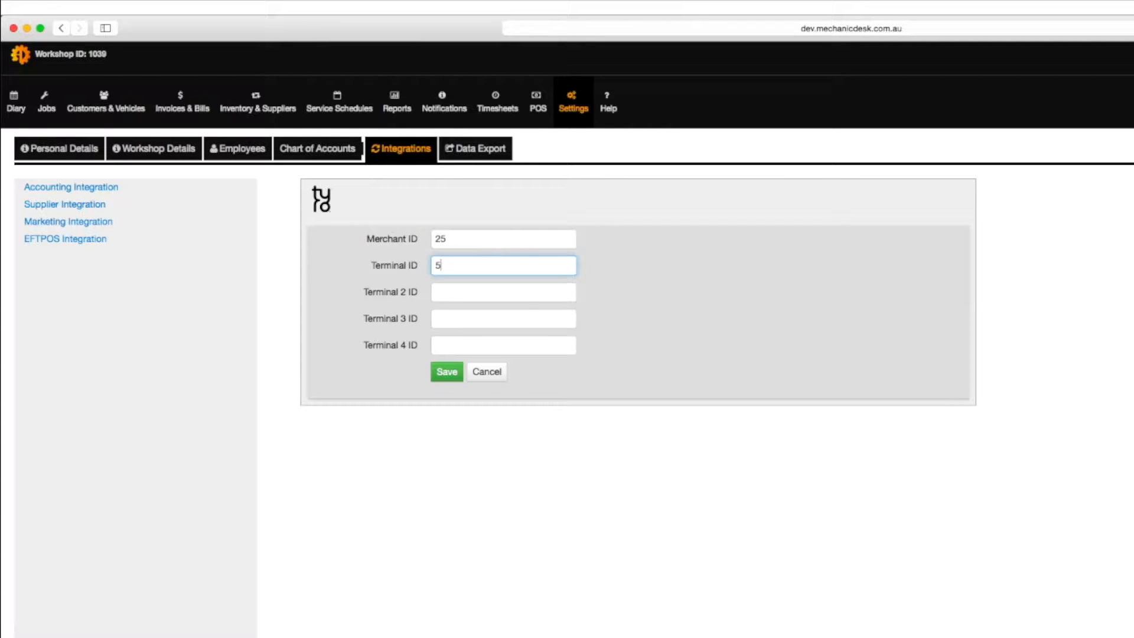
{"action": "type", "text": "06"}
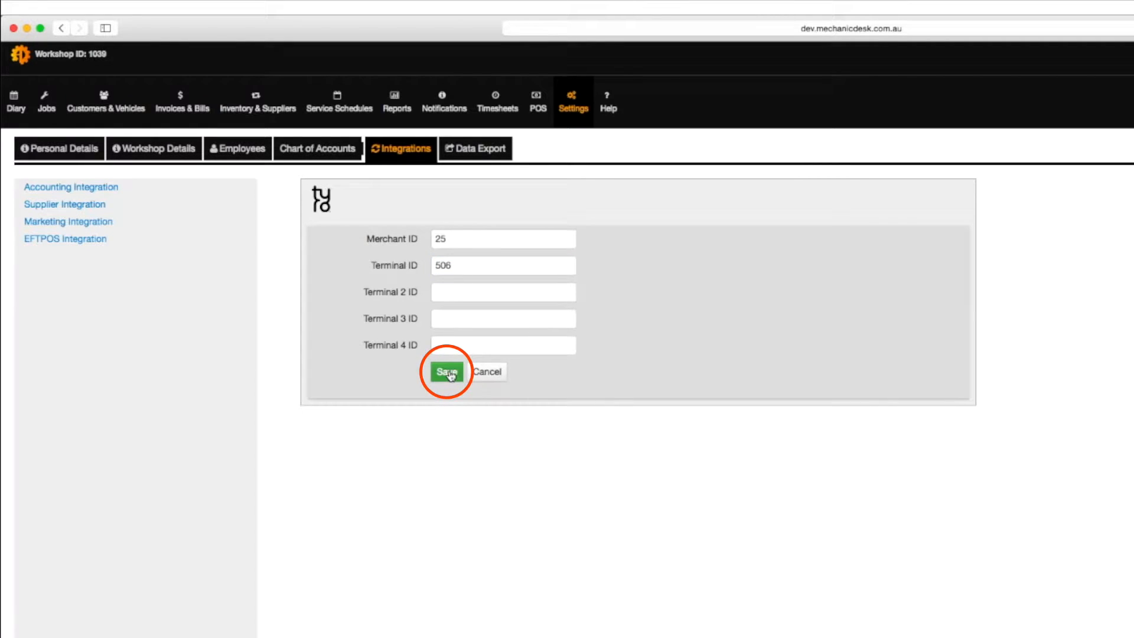
{"action": "left_click", "coordinate": [446, 372]}
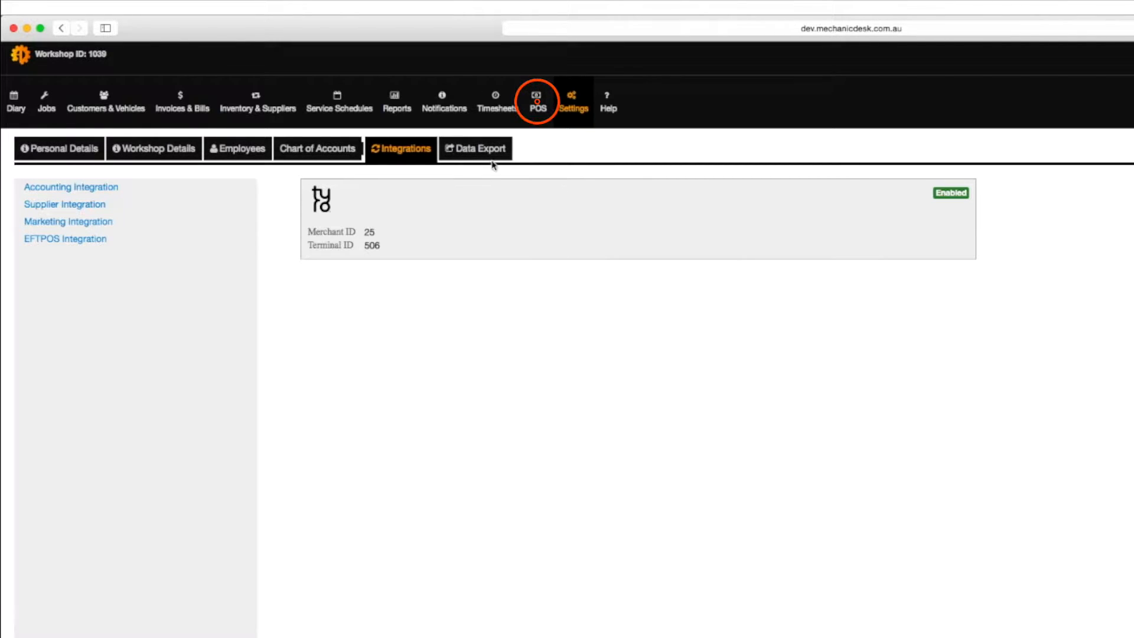
From the POS screen, pair the till with Tyro terminal 506.
{"action": "left_click", "coordinate": [536, 99]}
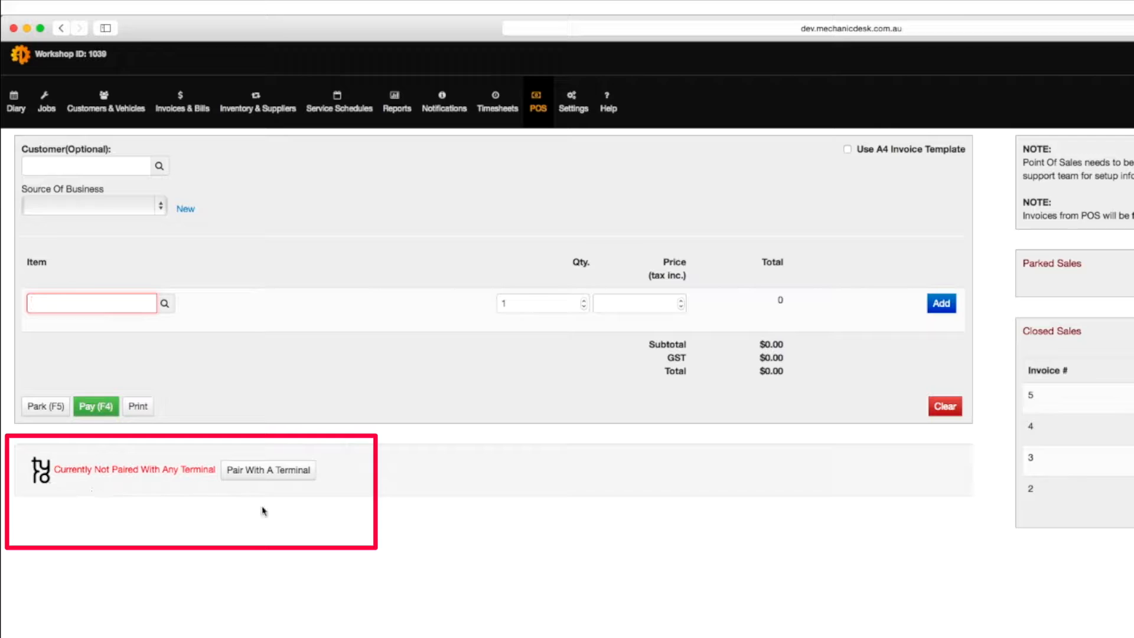
{"action": "mouse_move", "coordinate": [99, 507]}
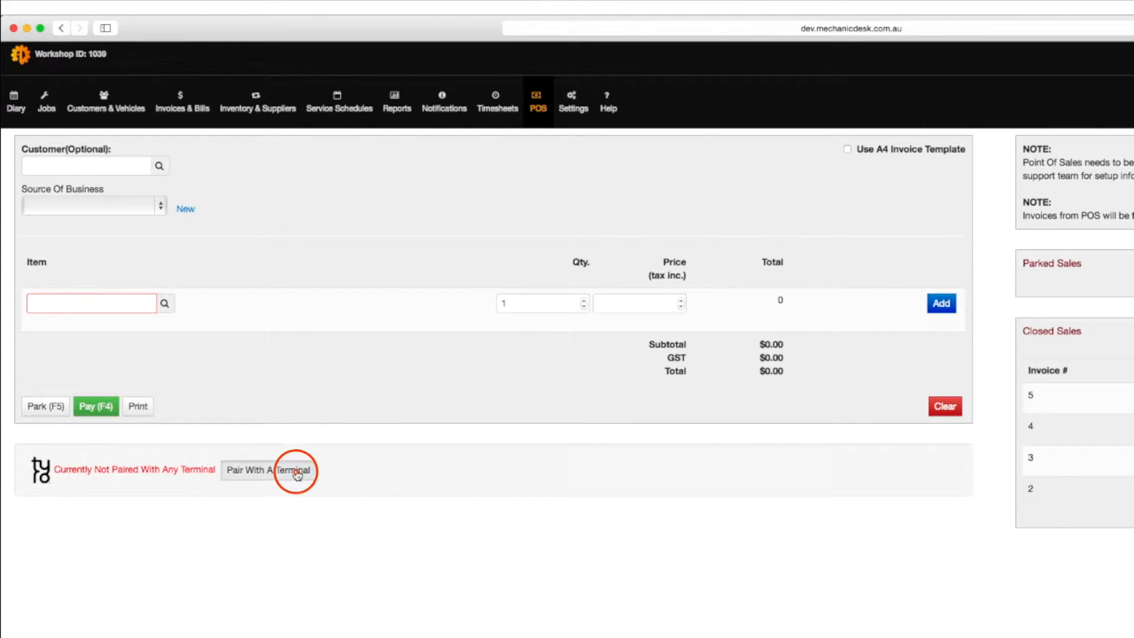
{"action": "left_click", "coordinate": [268, 470]}
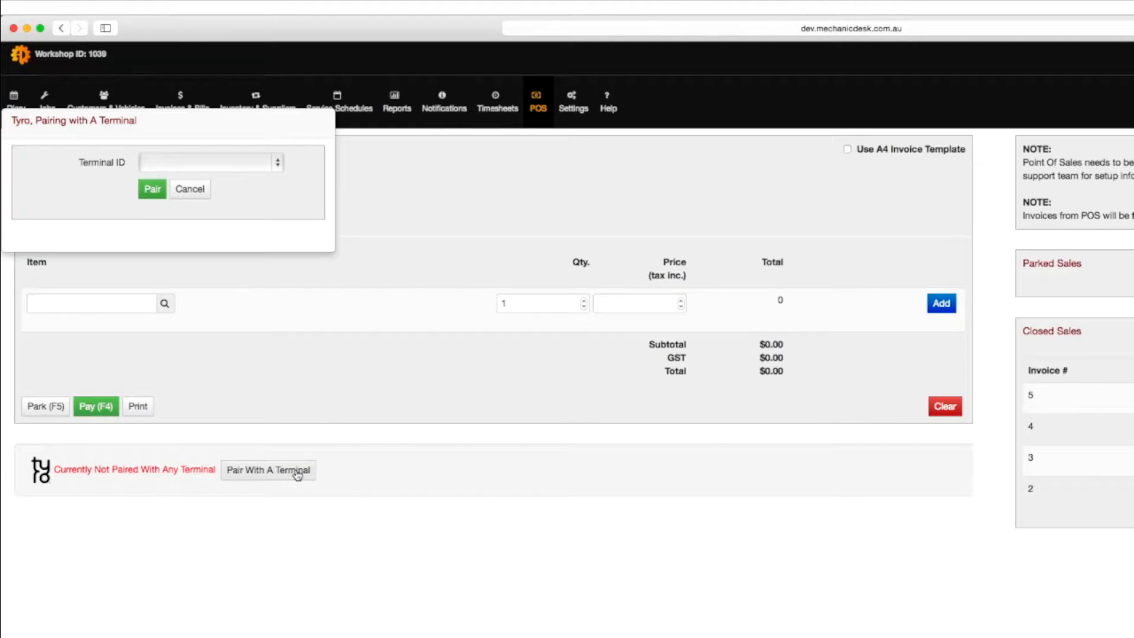
{"action": "left_click", "coordinate": [210, 162]}
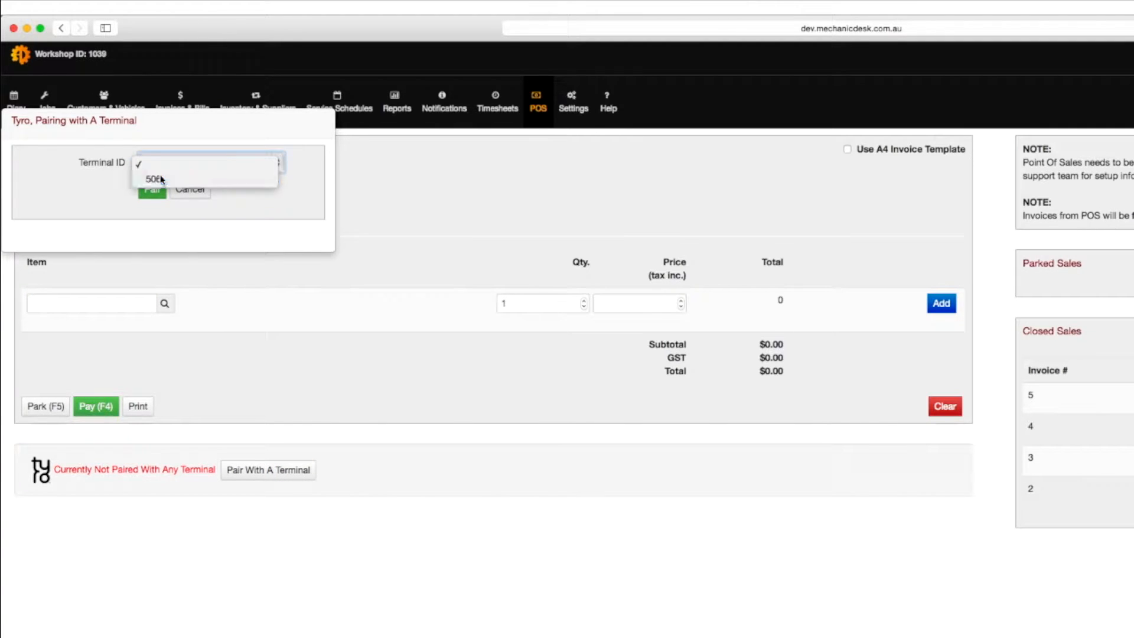
{"action": "left_click", "coordinate": [149, 178]}
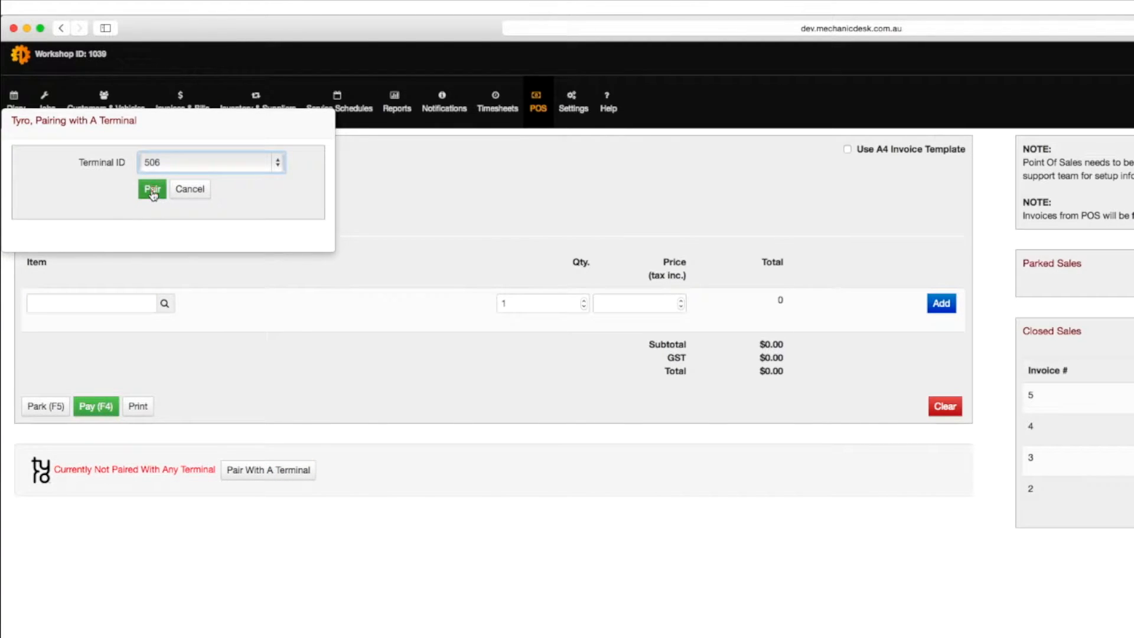
{"action": "left_click", "coordinate": [152, 189]}
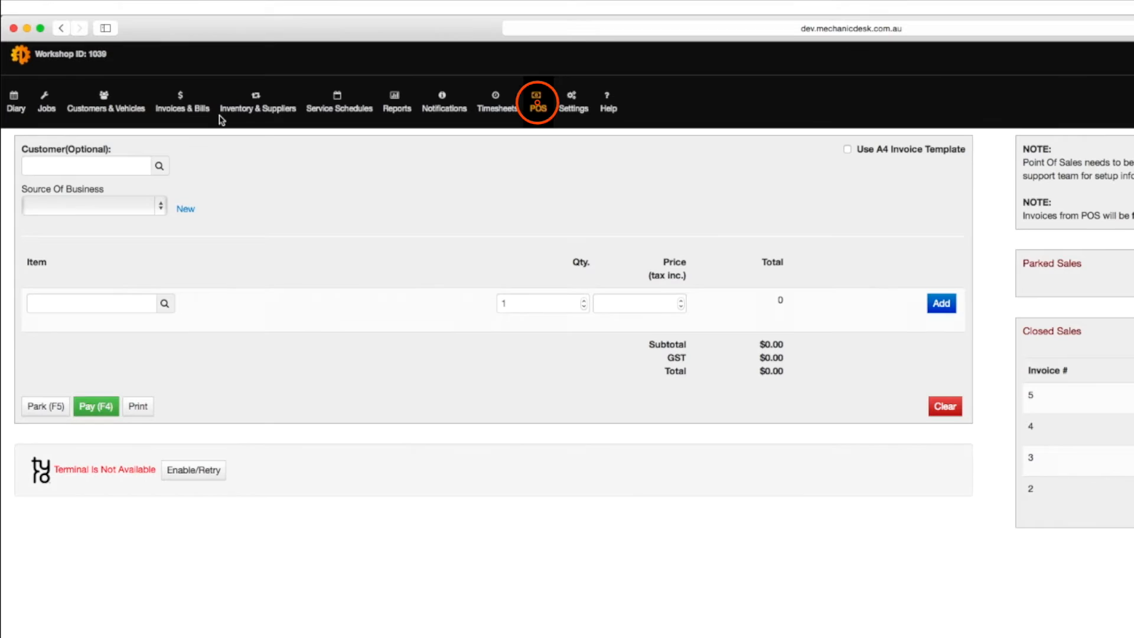
Reload the POS, add a Part item 'aaa - nu' priced $55 and start paying for the sale.
{"action": "left_click", "coordinate": [92, 304]}
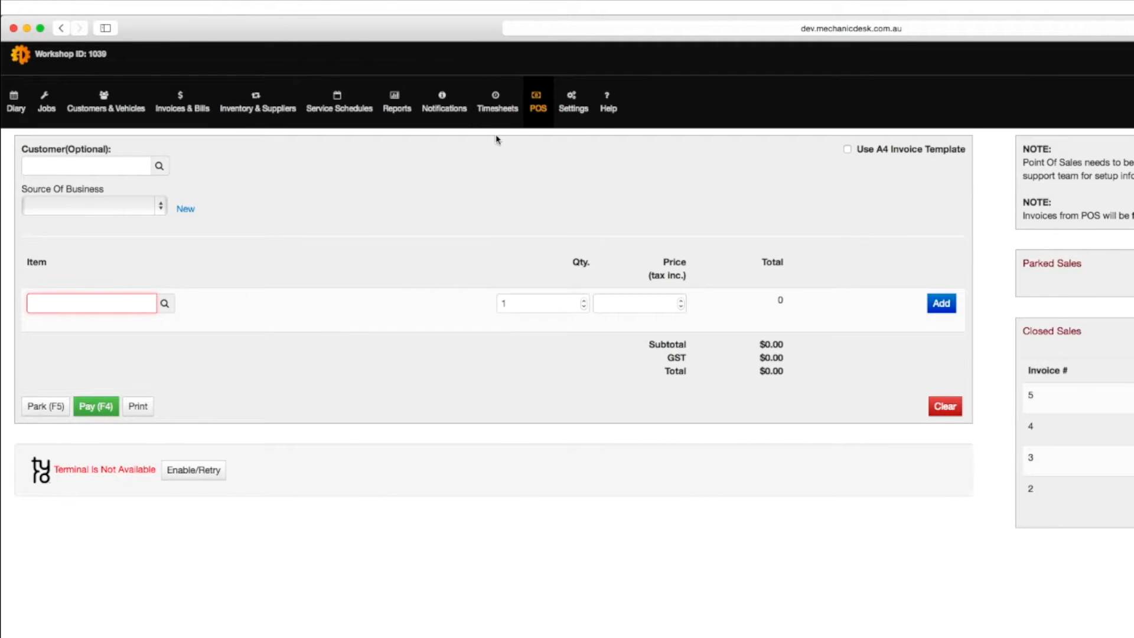
{"action": "left_click", "coordinate": [192, 470]}
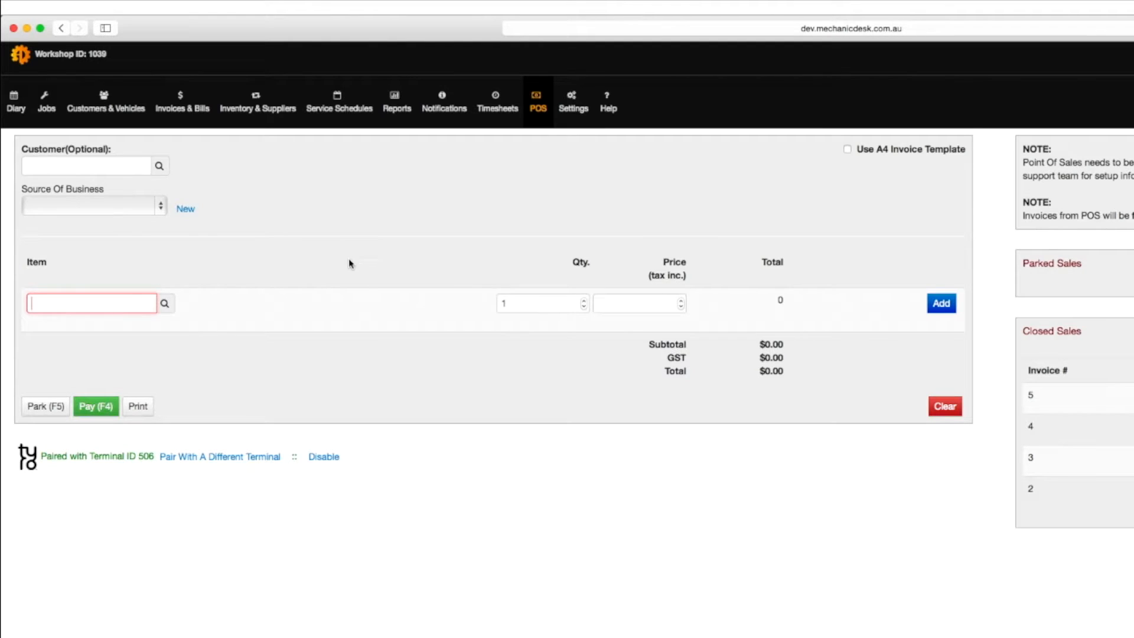
{"action": "type", "text": "aaa - nu"}
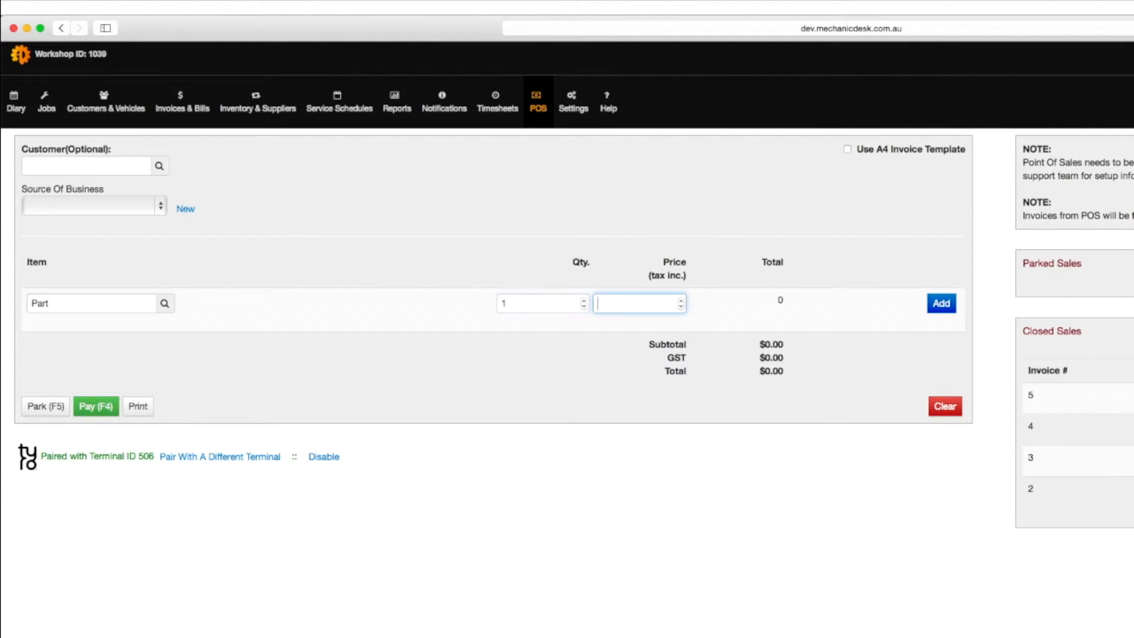
{"action": "type", "text": "55"}
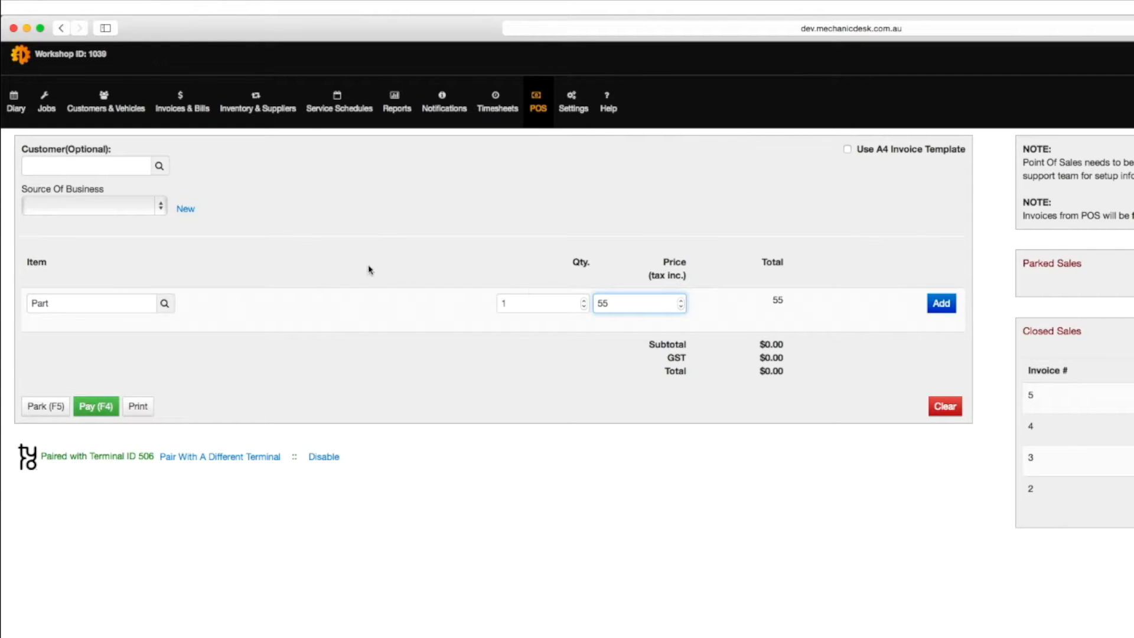
{"action": "left_click", "coordinate": [941, 303]}
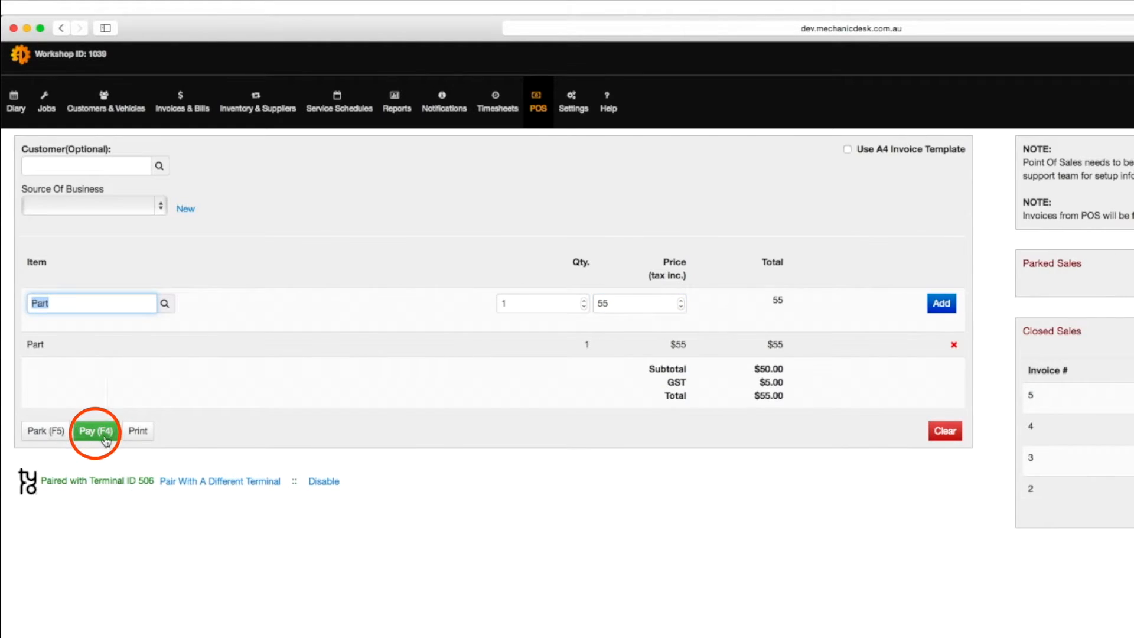
{"action": "left_click", "coordinate": [94, 431]}
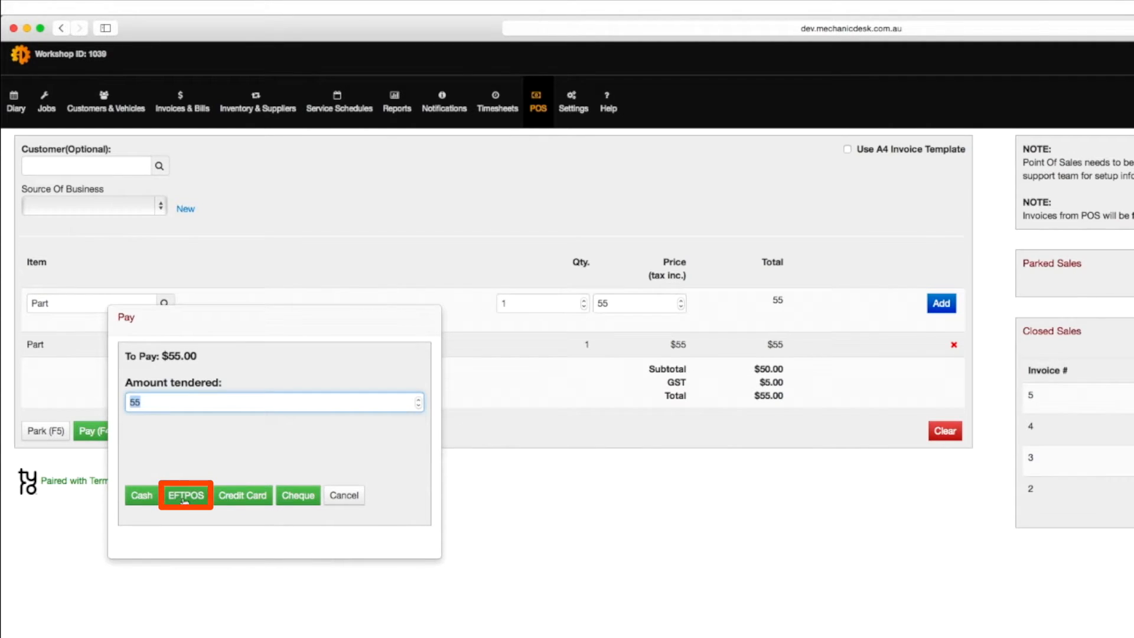
Charge the $55 through the EFTPOS terminal and dismiss the receipt print prompt, closing invoice 6.
{"action": "left_click", "coordinate": [186, 494]}
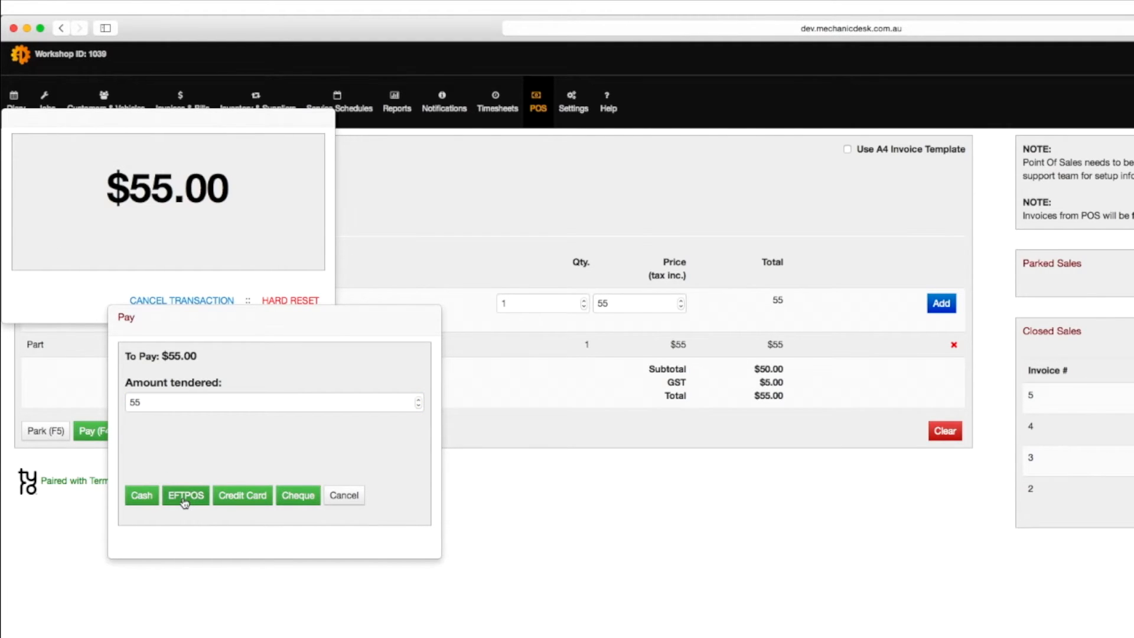
{"action": "left_click", "coordinate": [186, 495]}
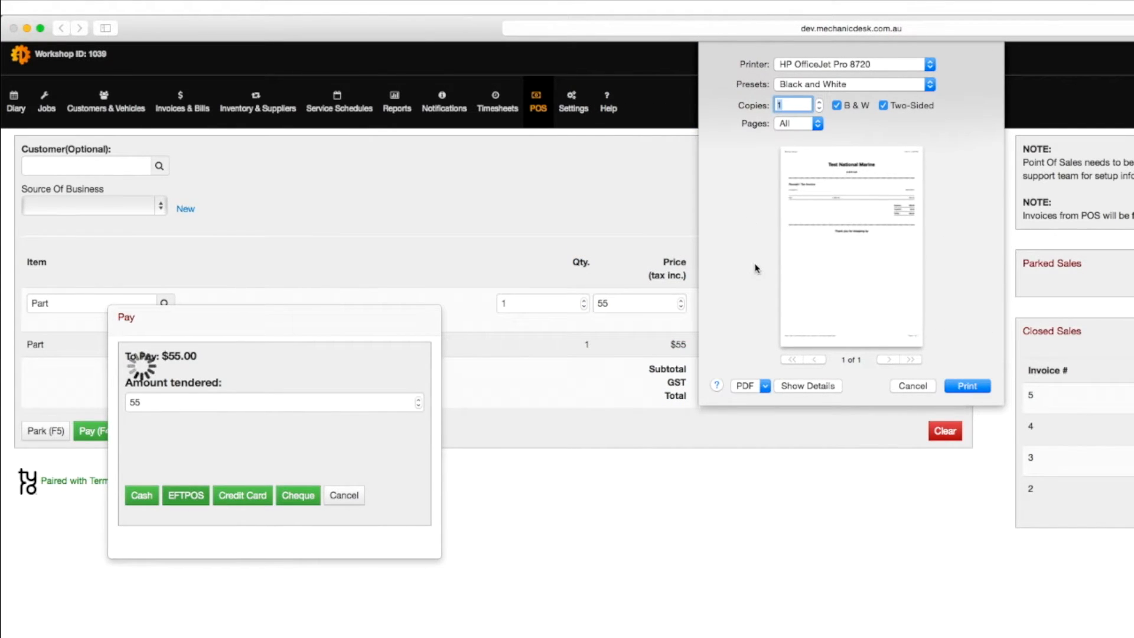
{"action": "left_click", "coordinate": [968, 385]}
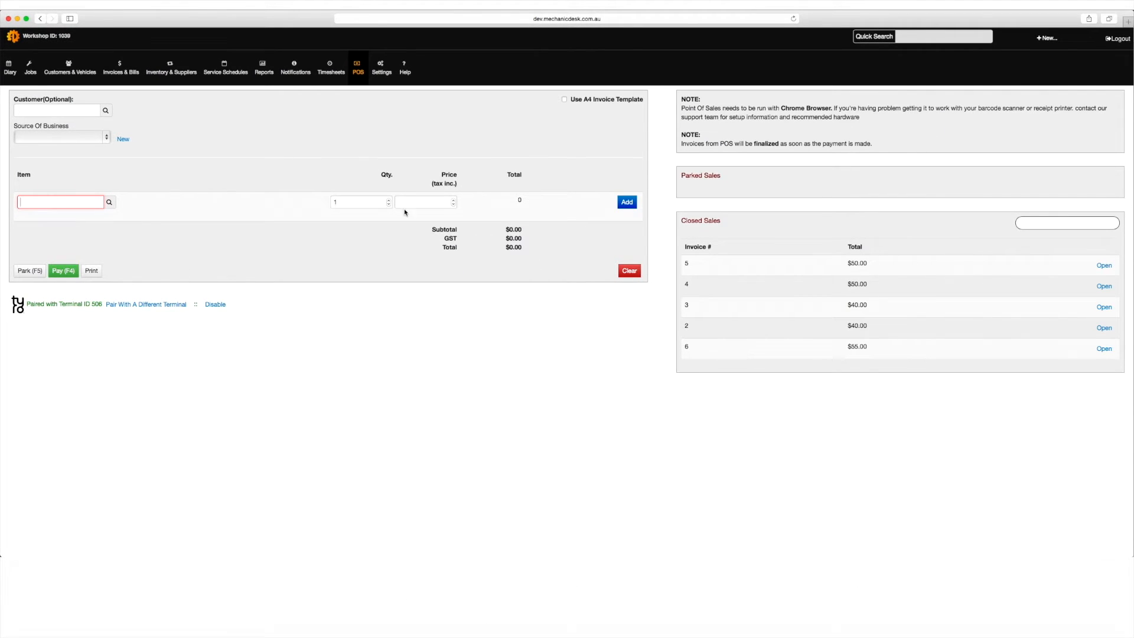
Go to Invoices & Bills and start recording a payment for invoice 7.
{"action": "left_click", "coordinate": [120, 67]}
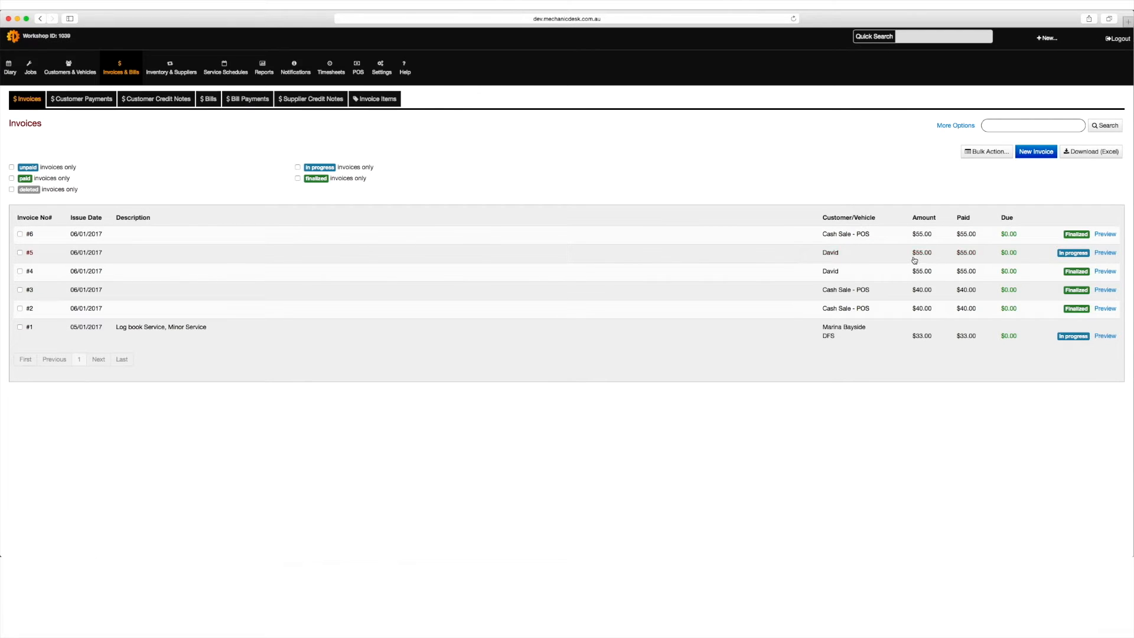
{"action": "mouse_move", "coordinate": [1034, 42]}
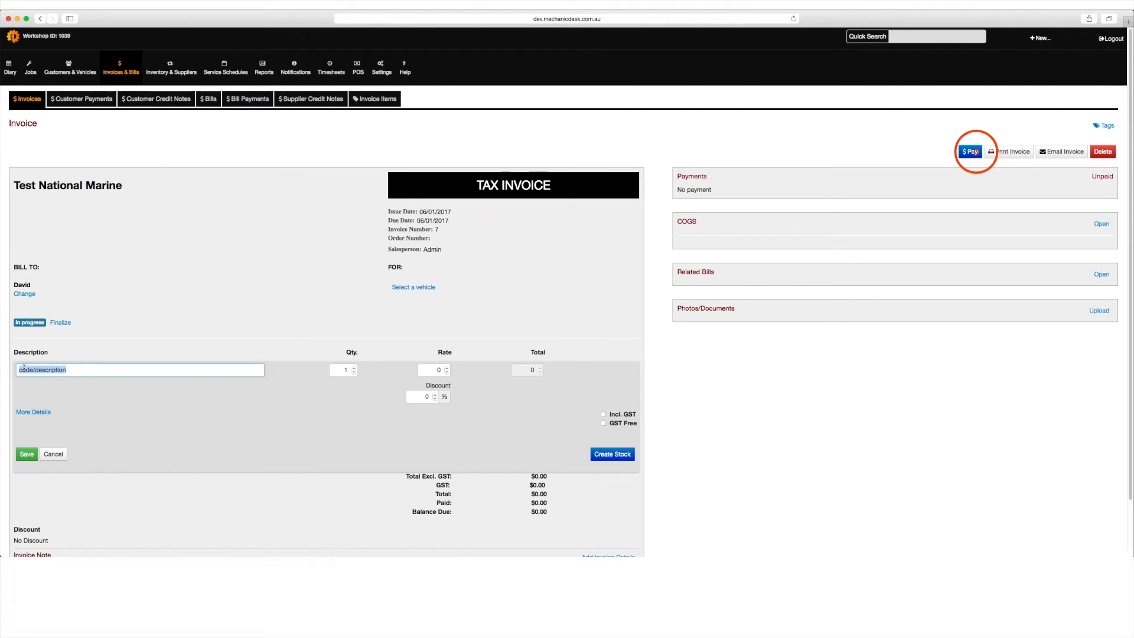
{"action": "left_click", "coordinate": [969, 151]}
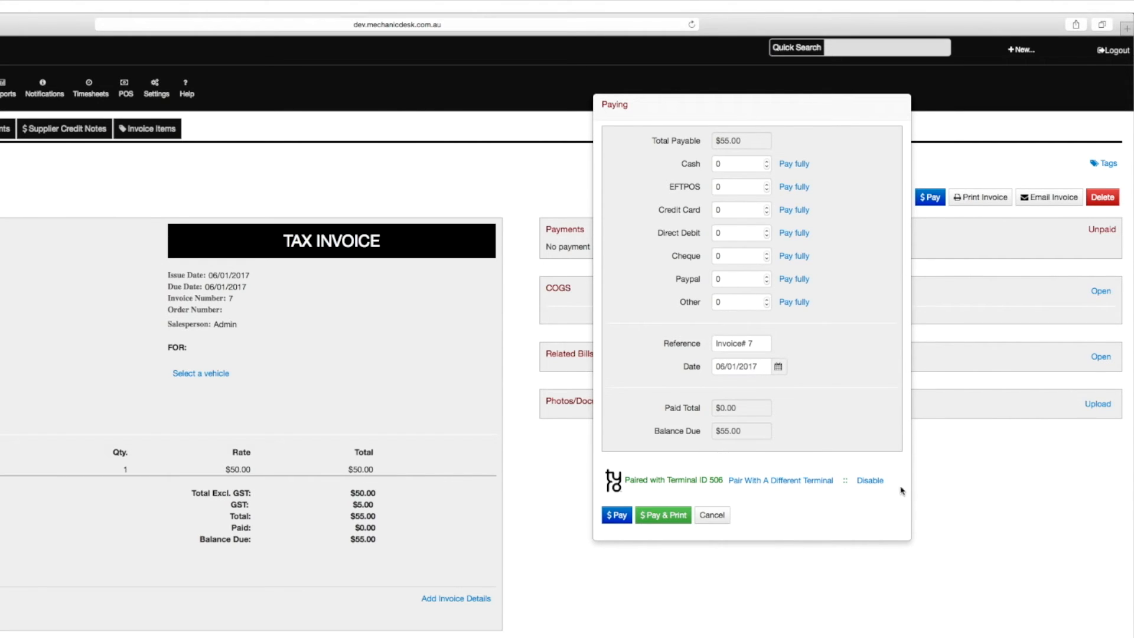
{"action": "mouse_move", "coordinate": [759, 509]}
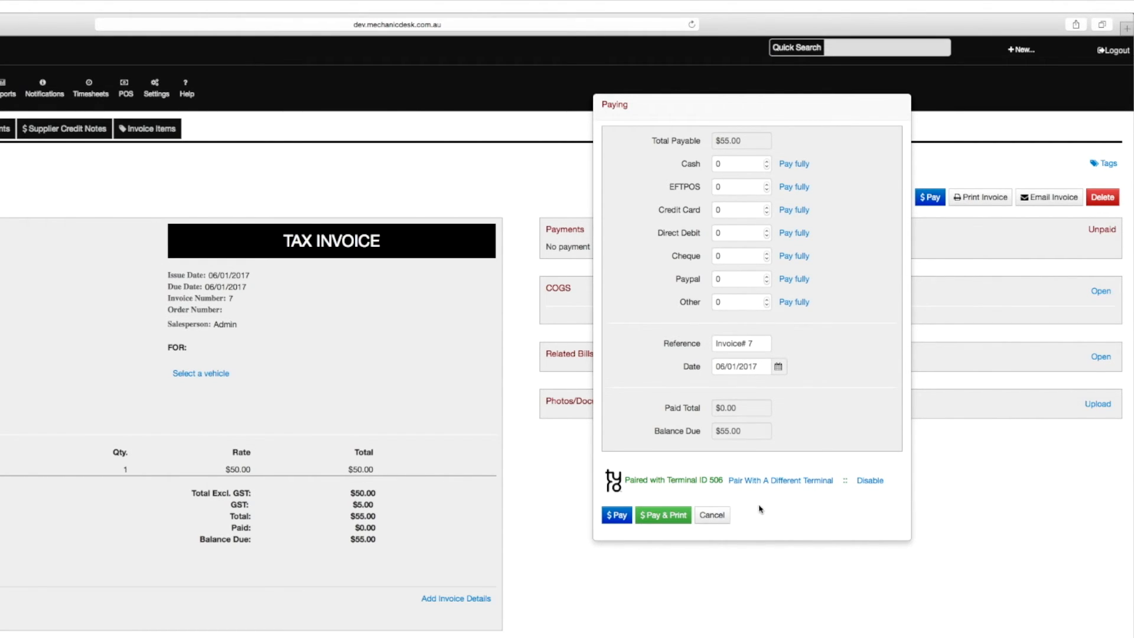
Put invoice 7's full $55 on EFTPOS and send it to the Tyro terminal until paid.
{"action": "left_click", "coordinate": [794, 186]}
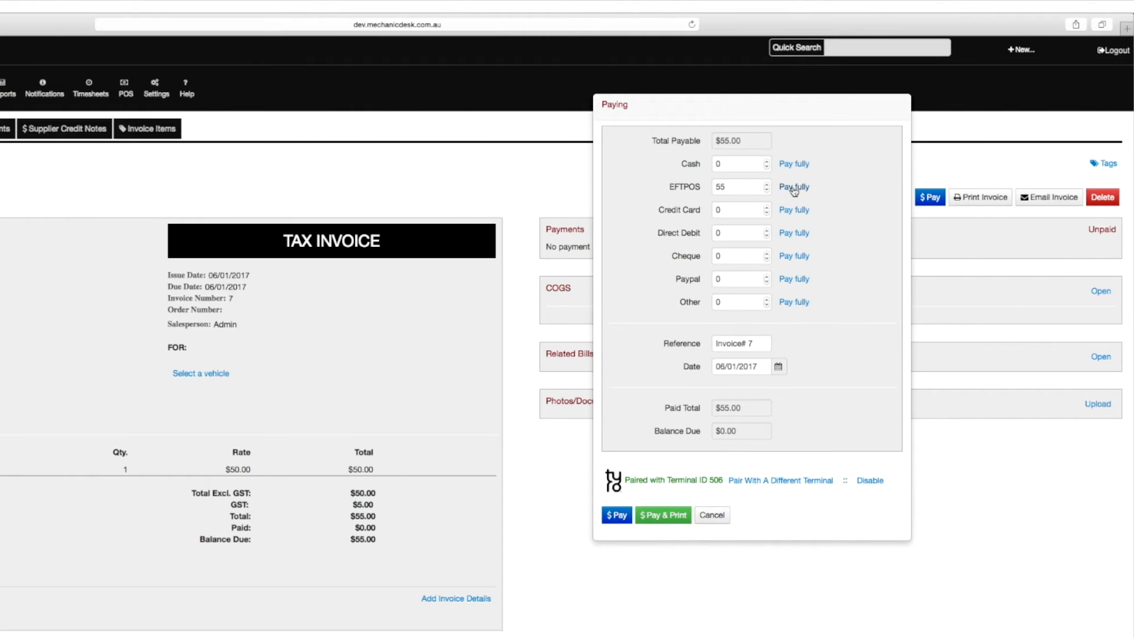
{"action": "left_click", "coordinate": [615, 515]}
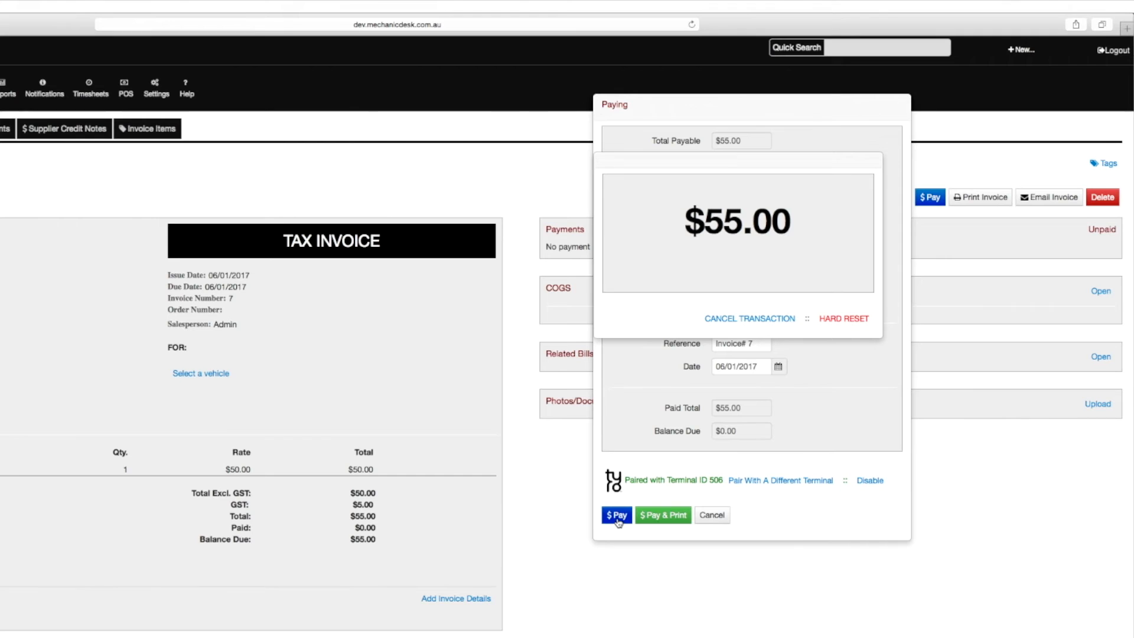
{"action": "left_click", "coordinate": [616, 515]}
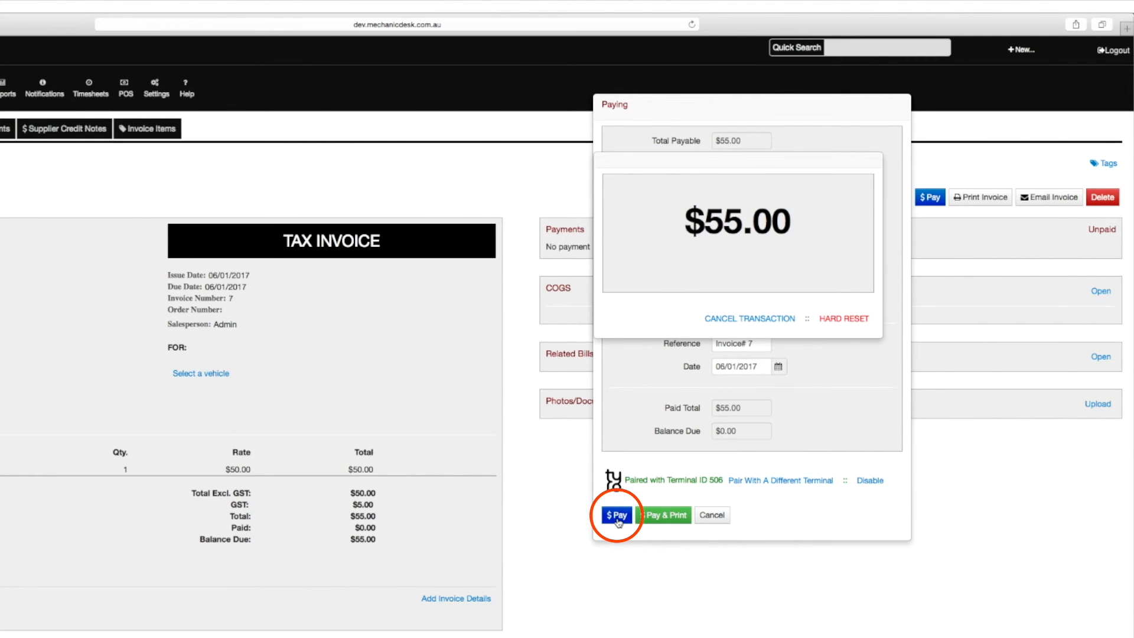
{"action": "left_click", "coordinate": [615, 514]}
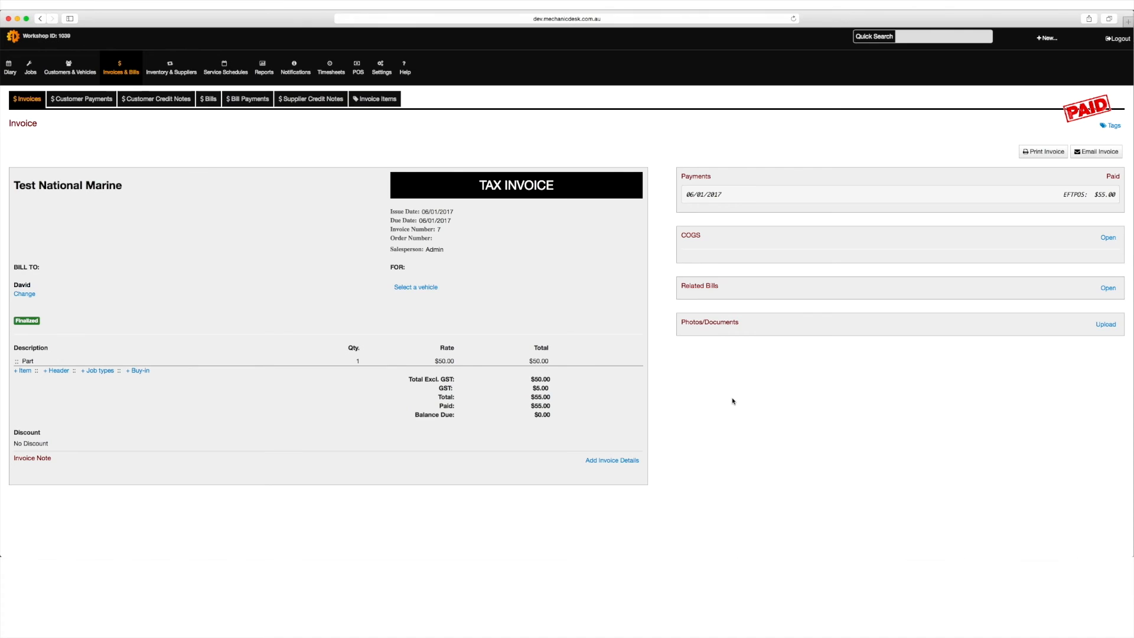
{"action": "mouse_move", "coordinate": [701, 381]}
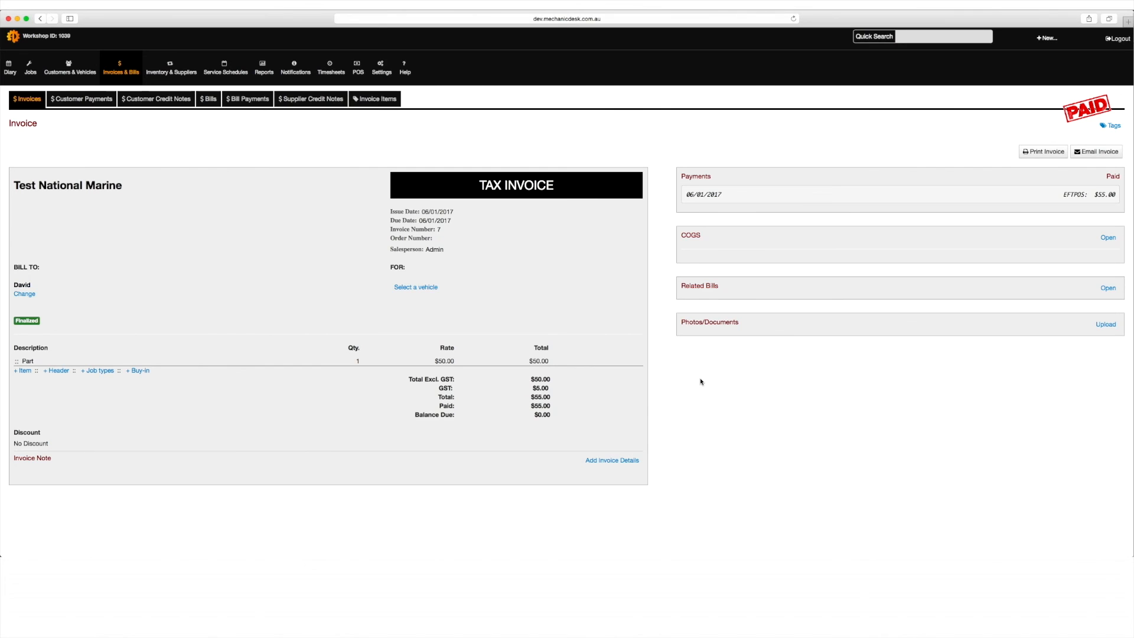
On invoice 8's payment form, disable the terminal connection and record the full $44 as EFTPOS.
{"action": "left_click", "coordinate": [976, 151]}
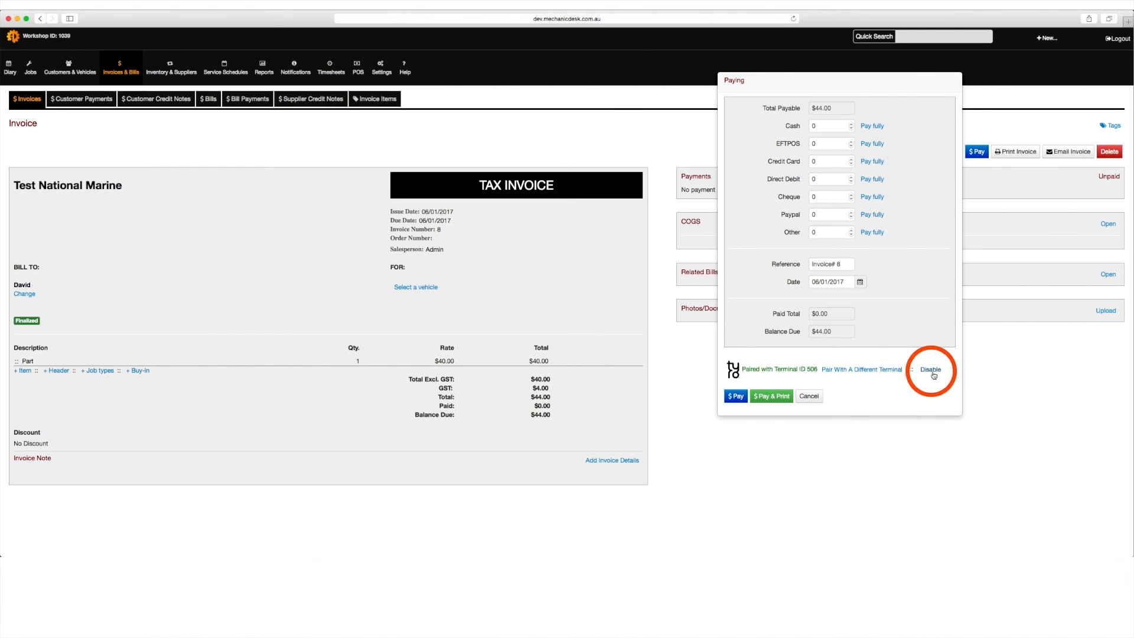
{"action": "left_click", "coordinate": [929, 369]}
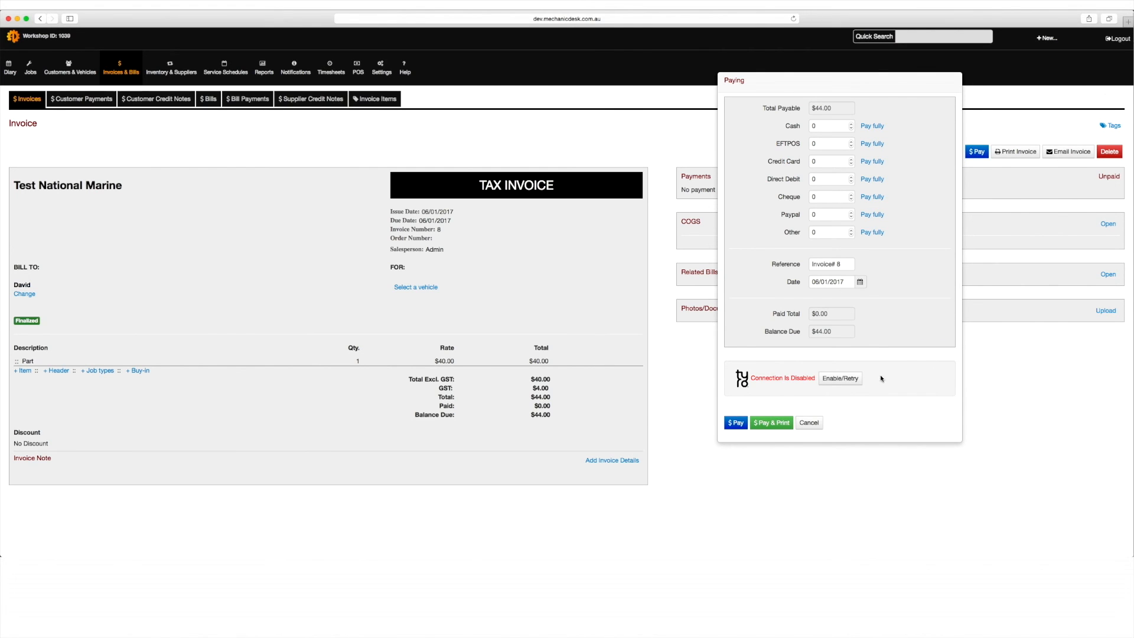
{"action": "left_click", "coordinate": [872, 143]}
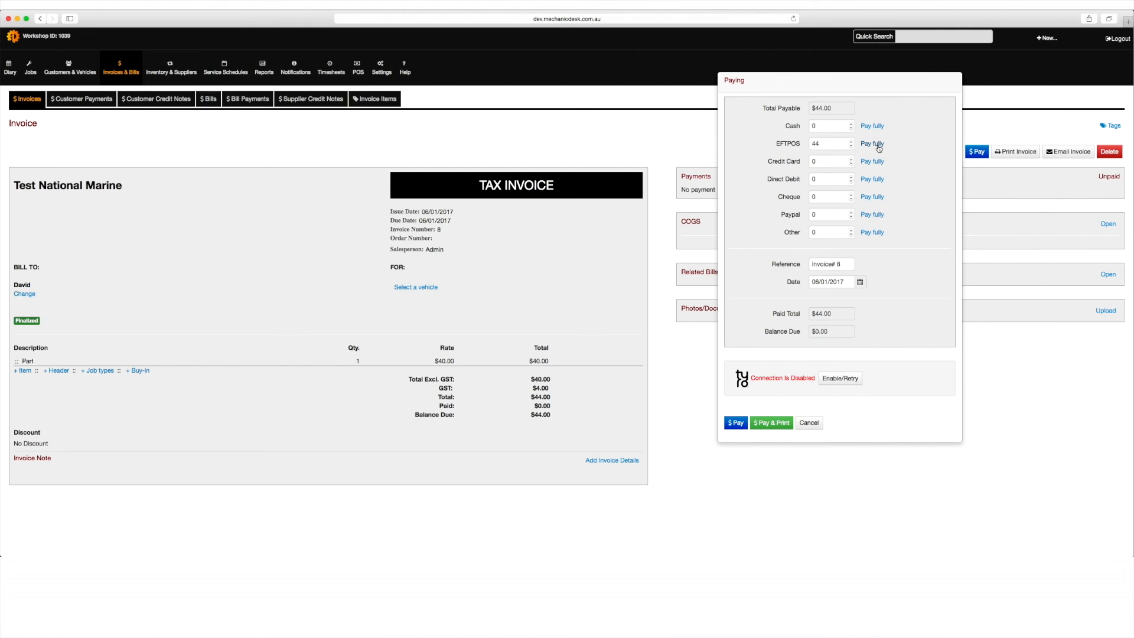
{"action": "left_click", "coordinate": [735, 423]}
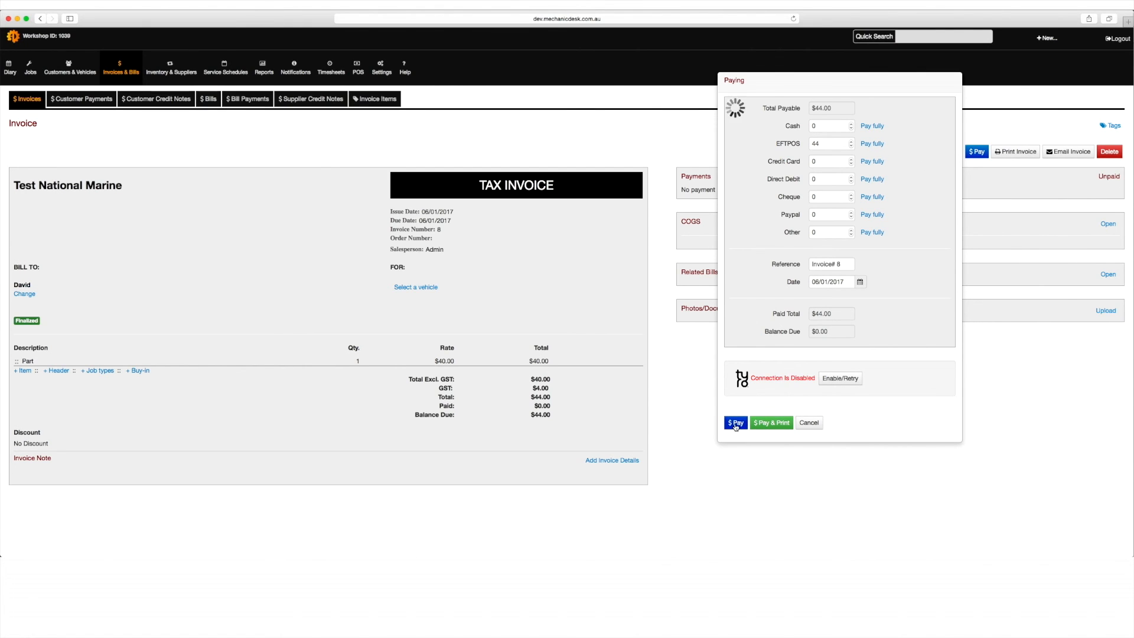